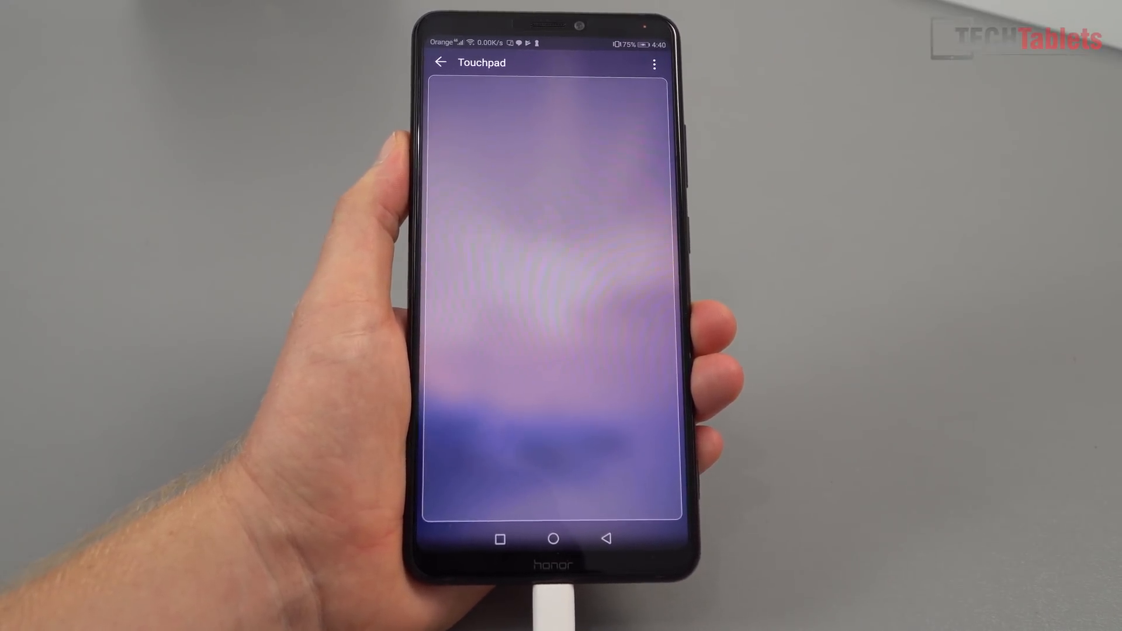
# - Show the touchpad's extra options in the Easy Projection controls
pyautogui.click(654, 64)
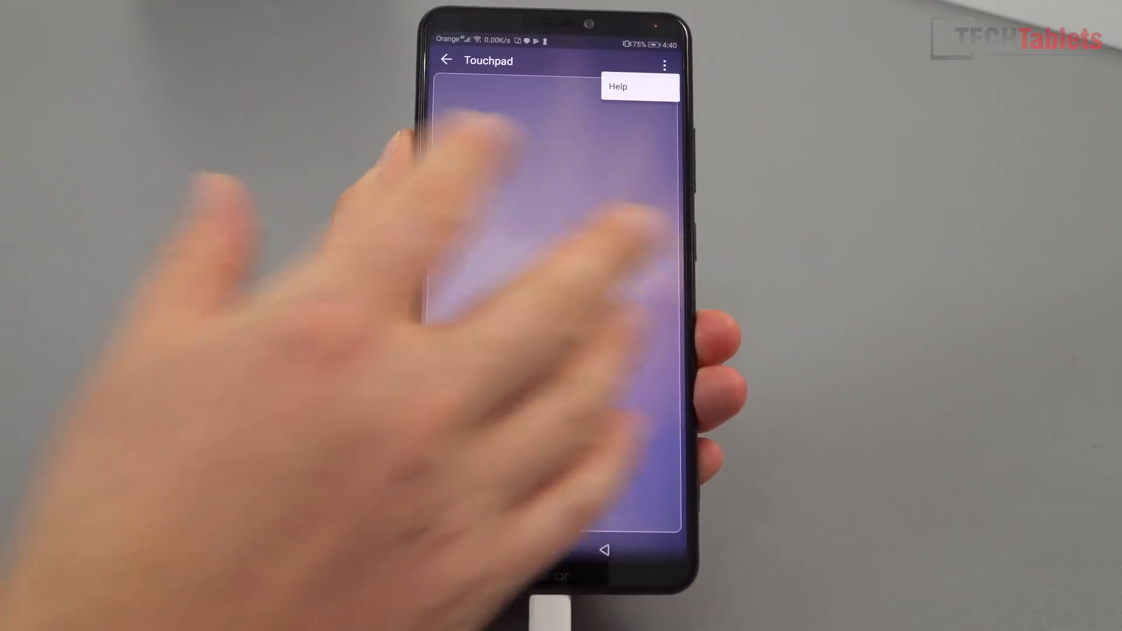
pyautogui.click(617, 85)
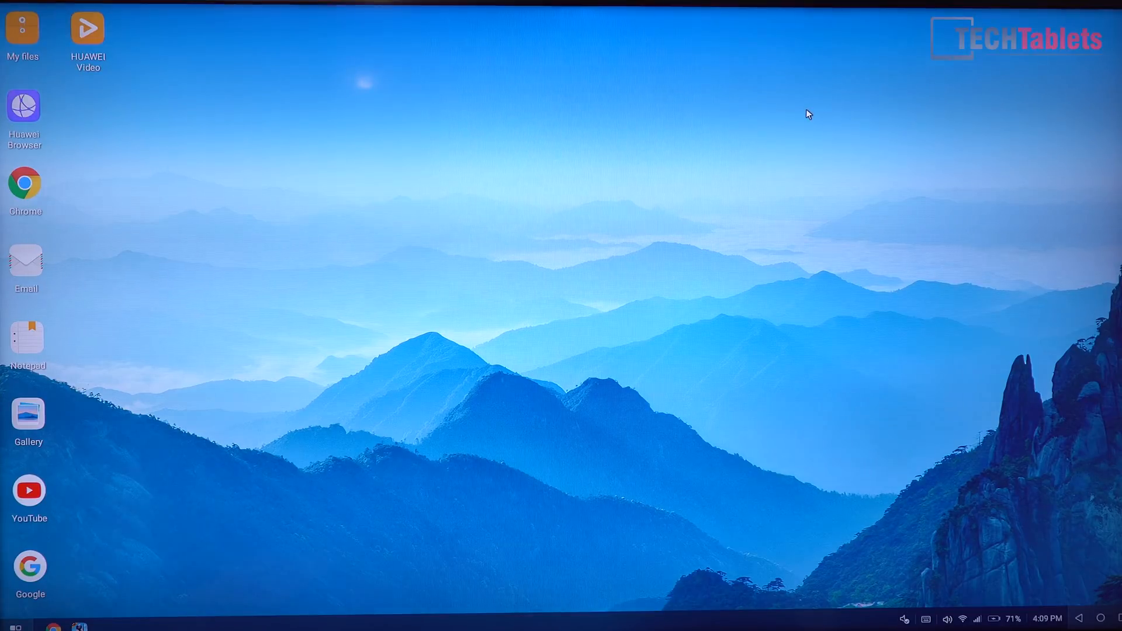
pyautogui.moveTo(381, 311)
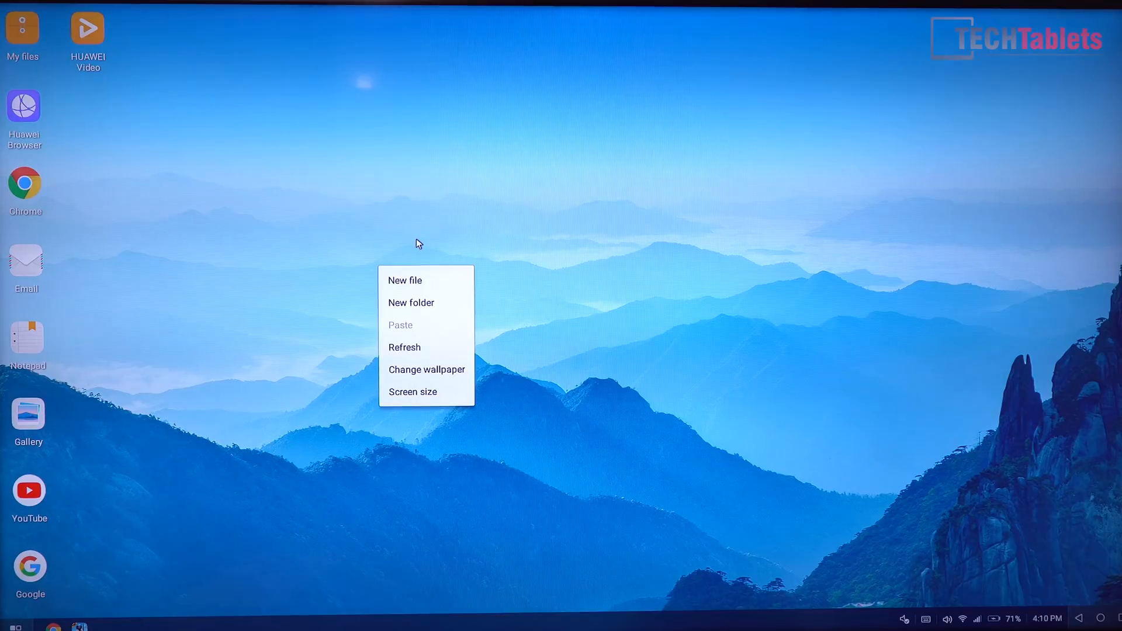
pyautogui.moveTo(410, 247)
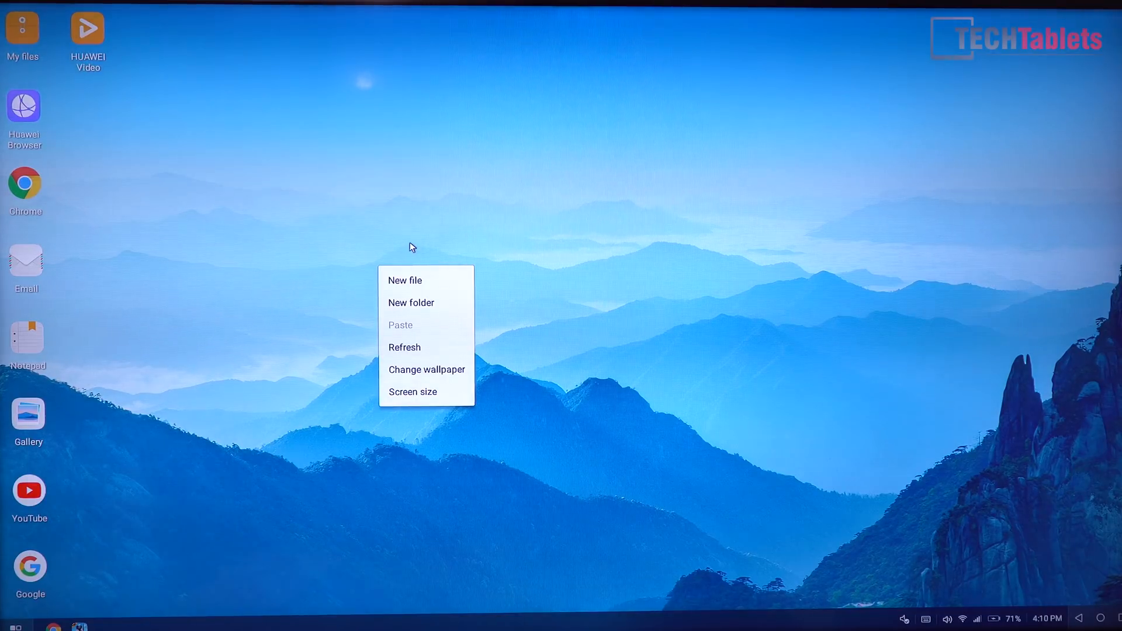
pyautogui.click(413, 391)
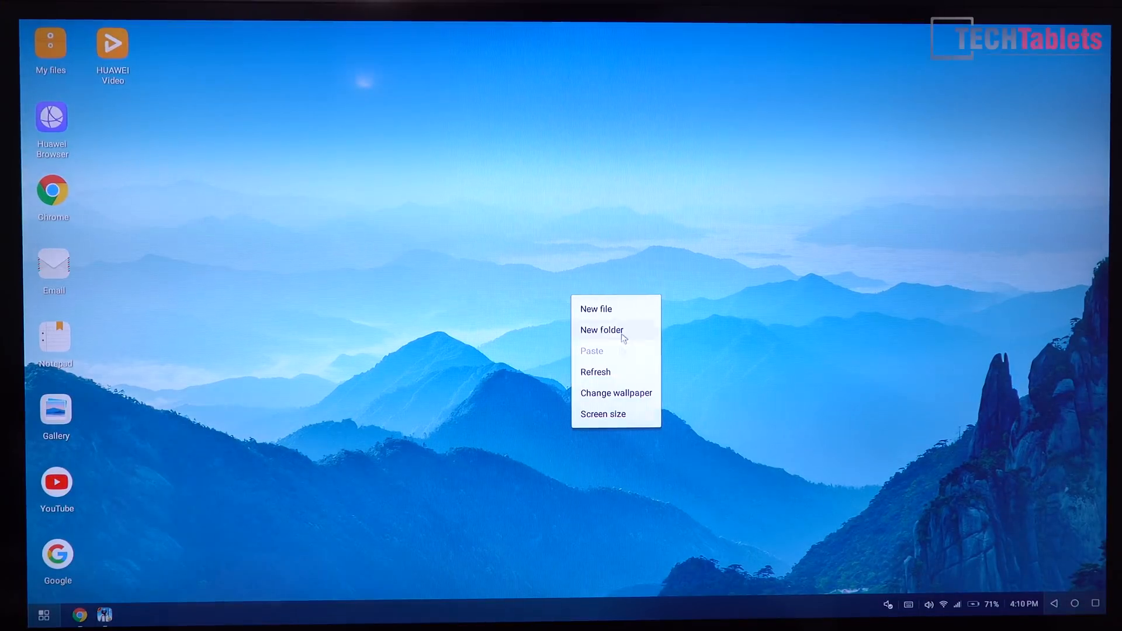
# - Review the screen size and audio output device choices, keeping the current settings
pyautogui.click(603, 414)
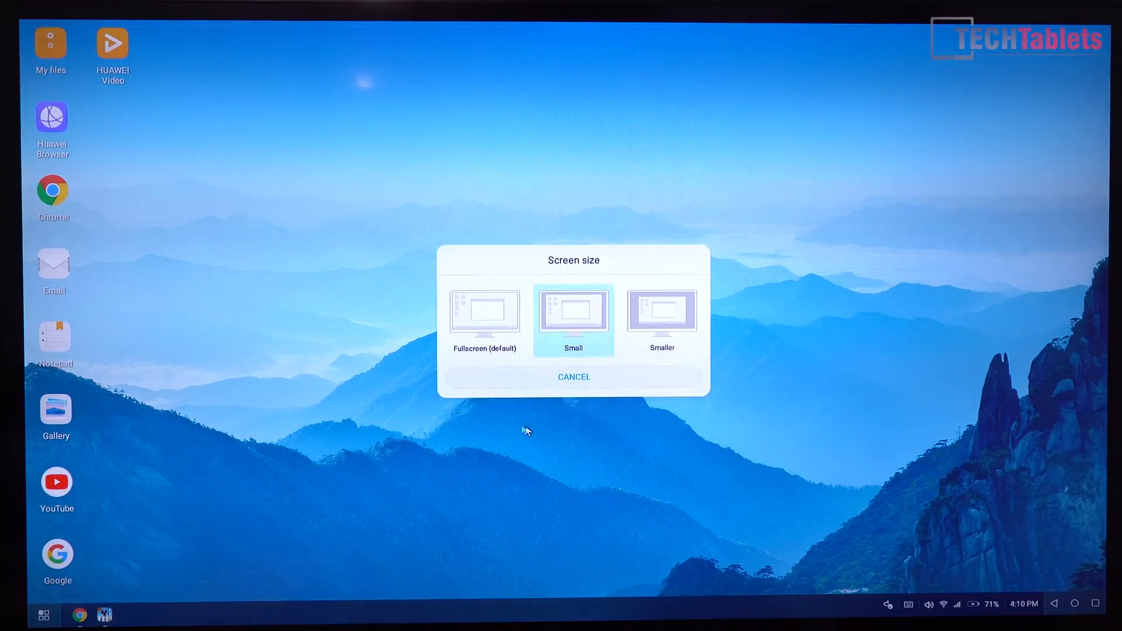
pyautogui.click(483, 320)
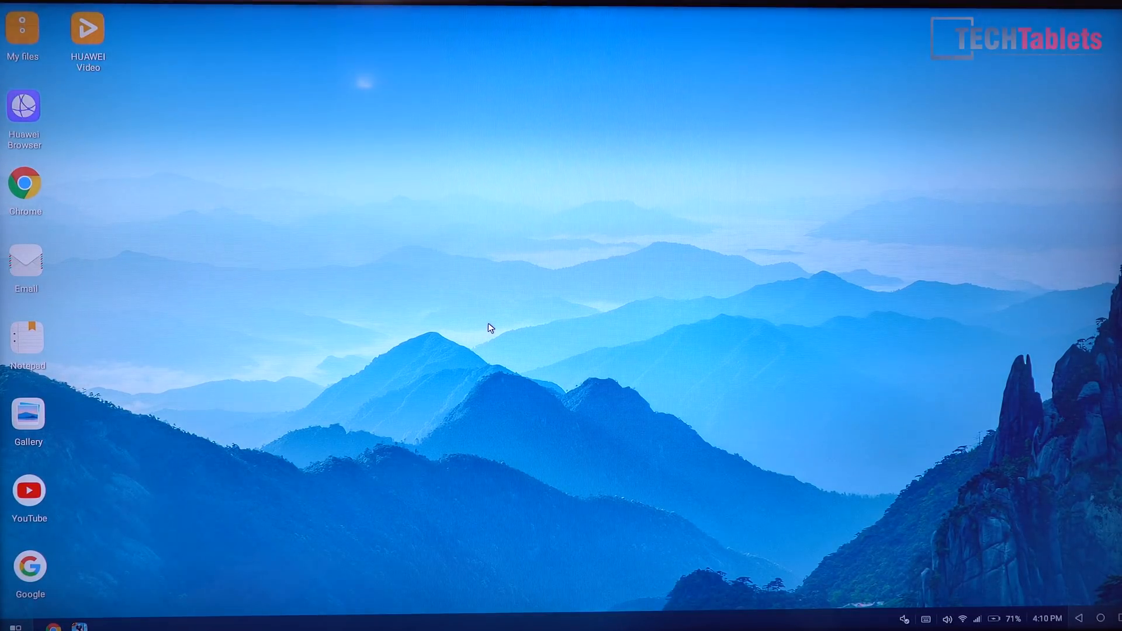
pyautogui.moveTo(815, 343)
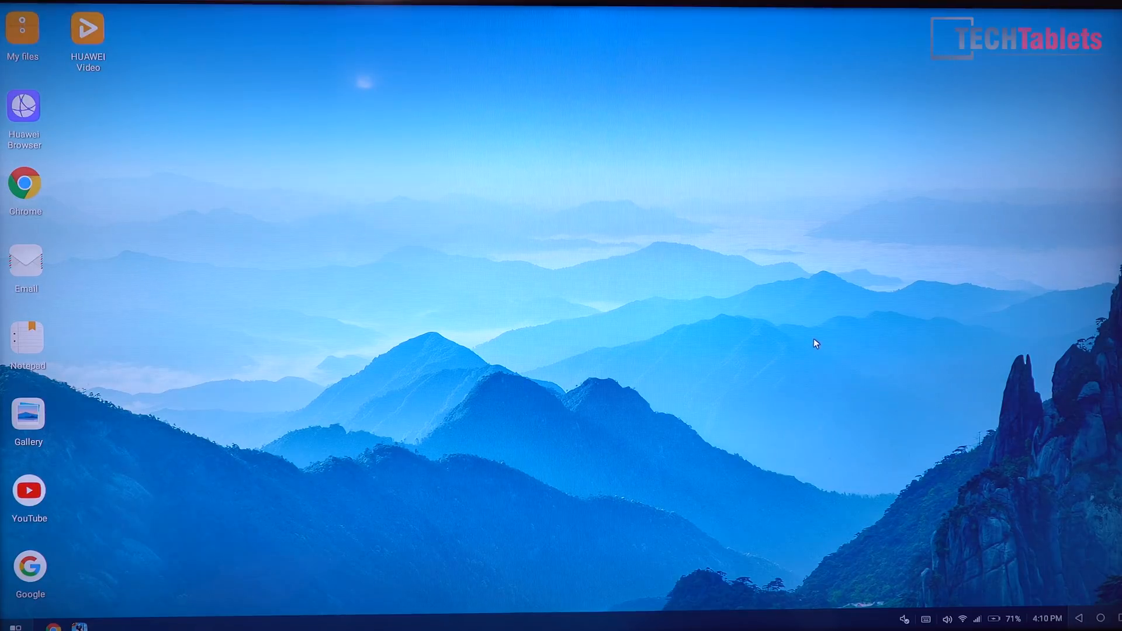
pyautogui.moveTo(343, 277)
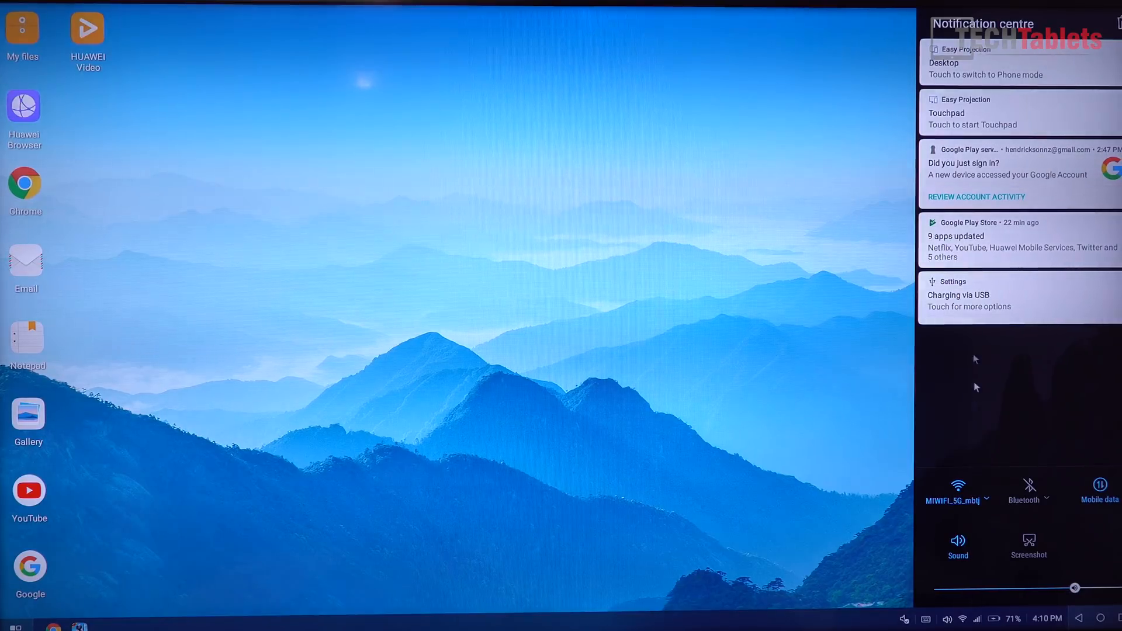
pyautogui.moveTo(823, 297)
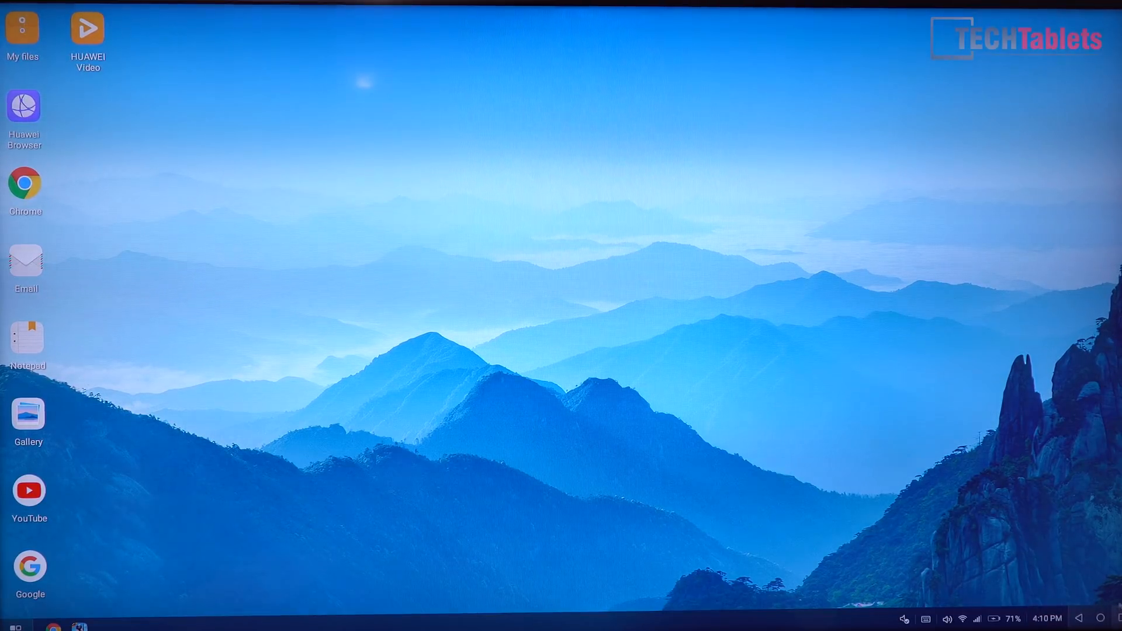
pyautogui.click(903, 618)
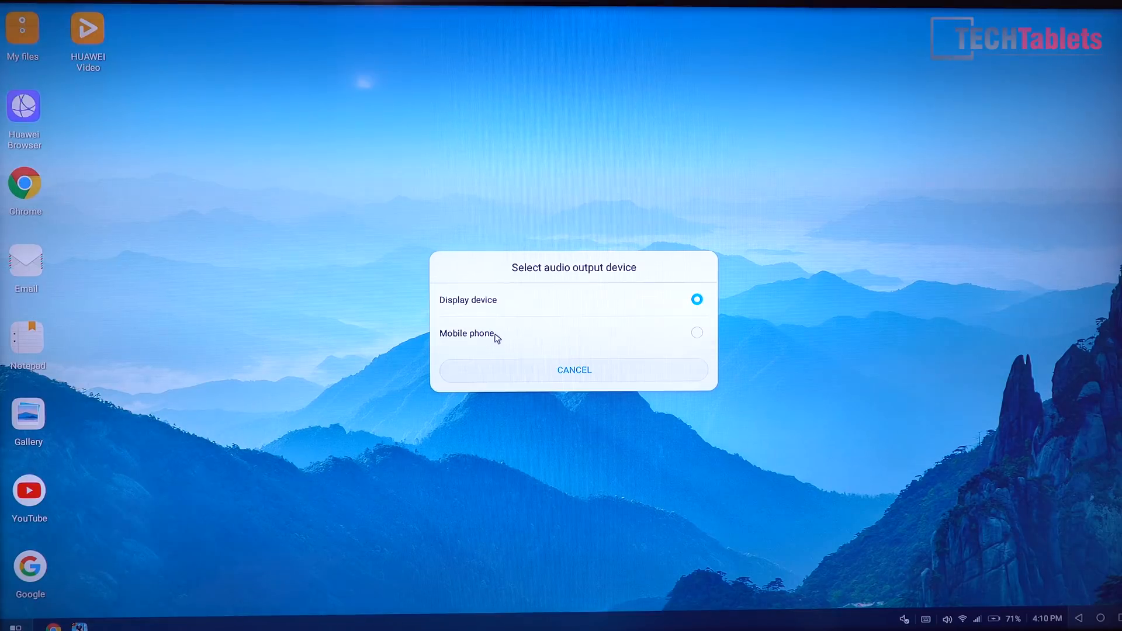
pyautogui.moveTo(480, 316)
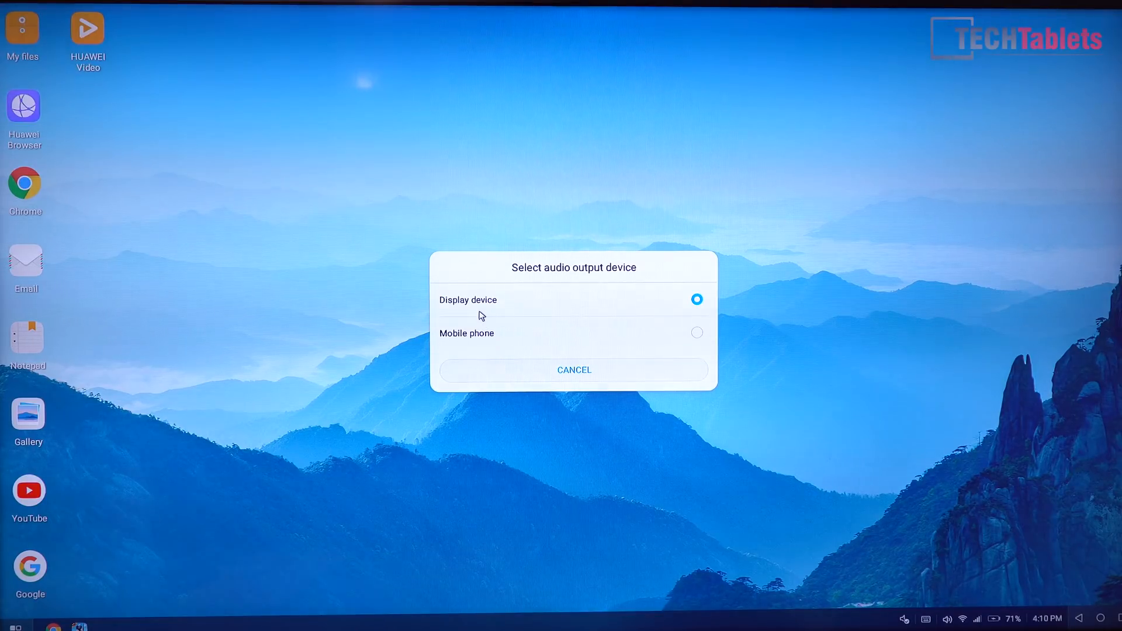
pyautogui.moveTo(316, 320)
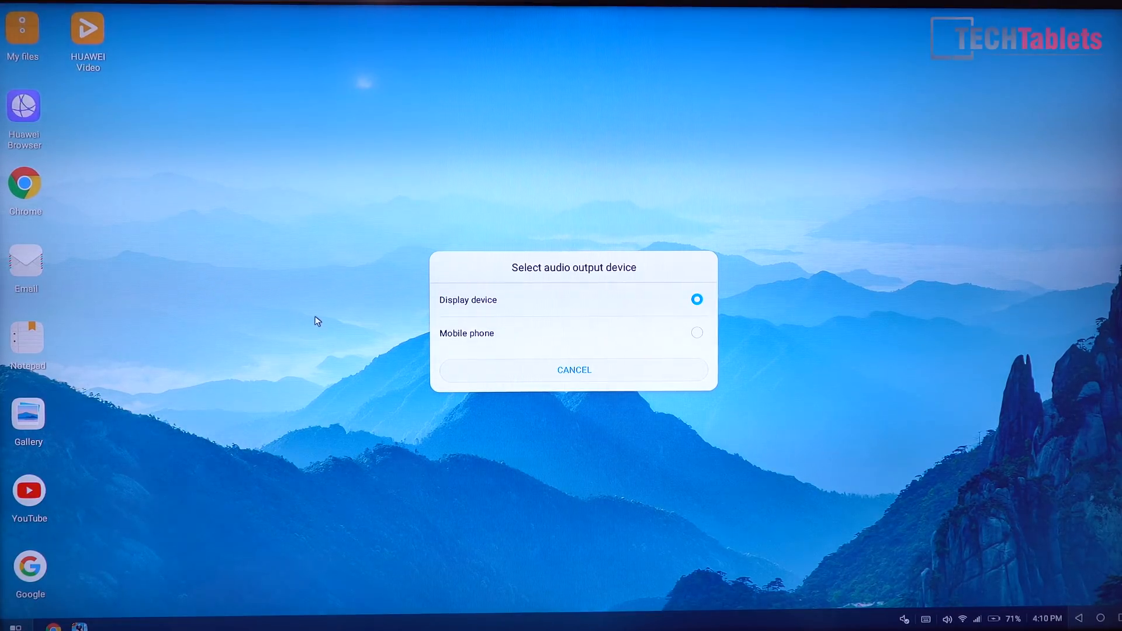
pyautogui.click(573, 369)
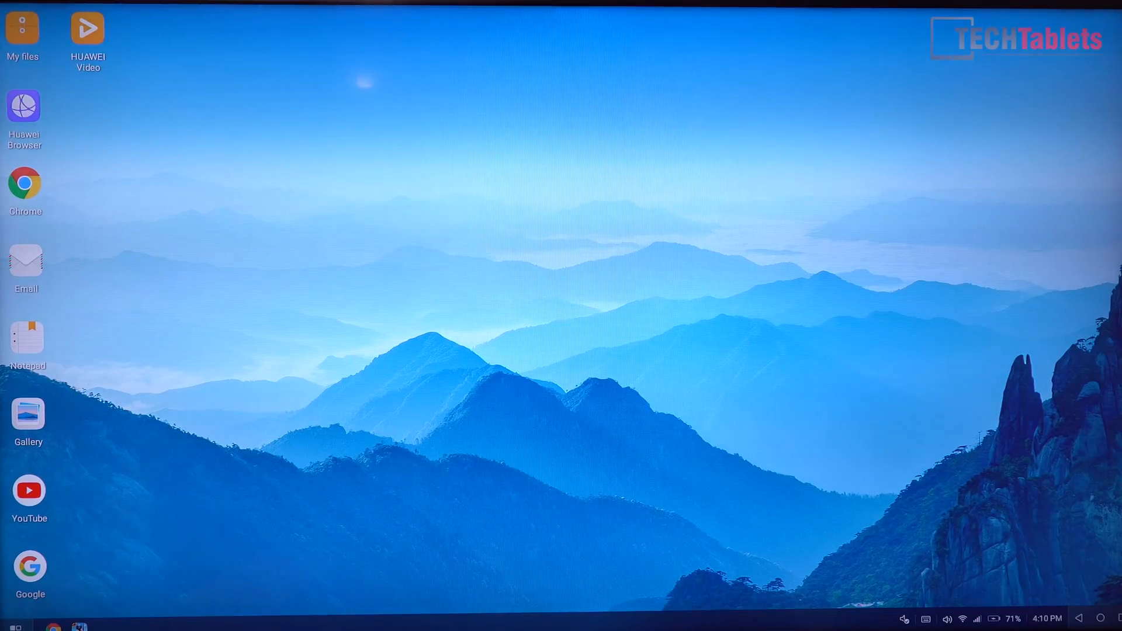
# - In Chrome, scroll the Xiaomi Mi Notebook Launched article and follow the Pro vs Air 13 2018 comparison link
pyautogui.click(24, 186)
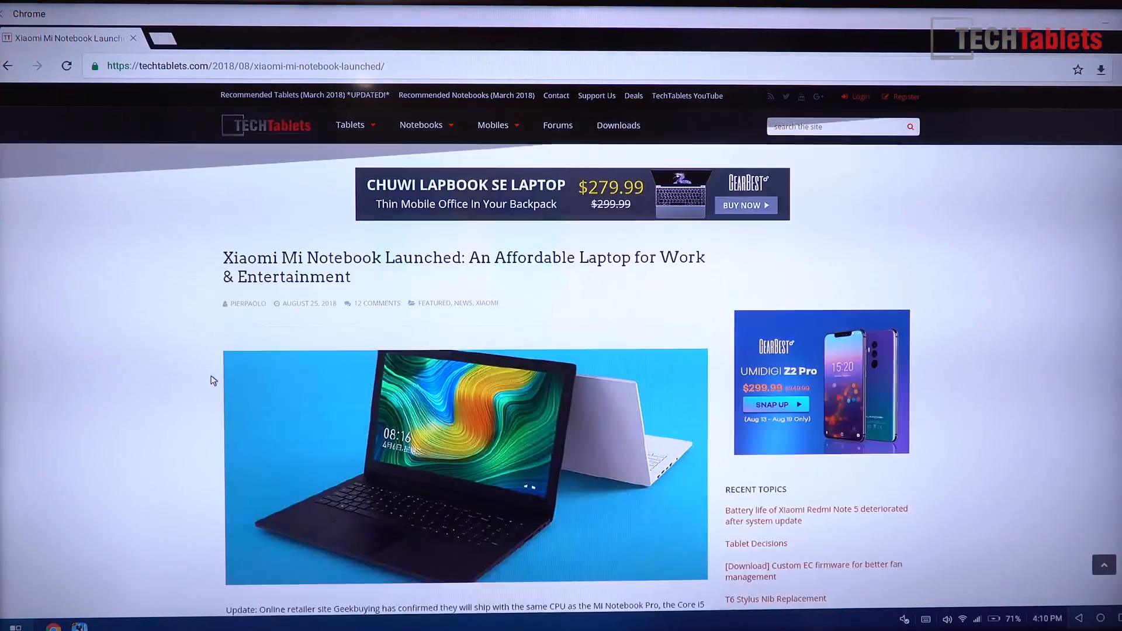
pyautogui.scroll(-3)
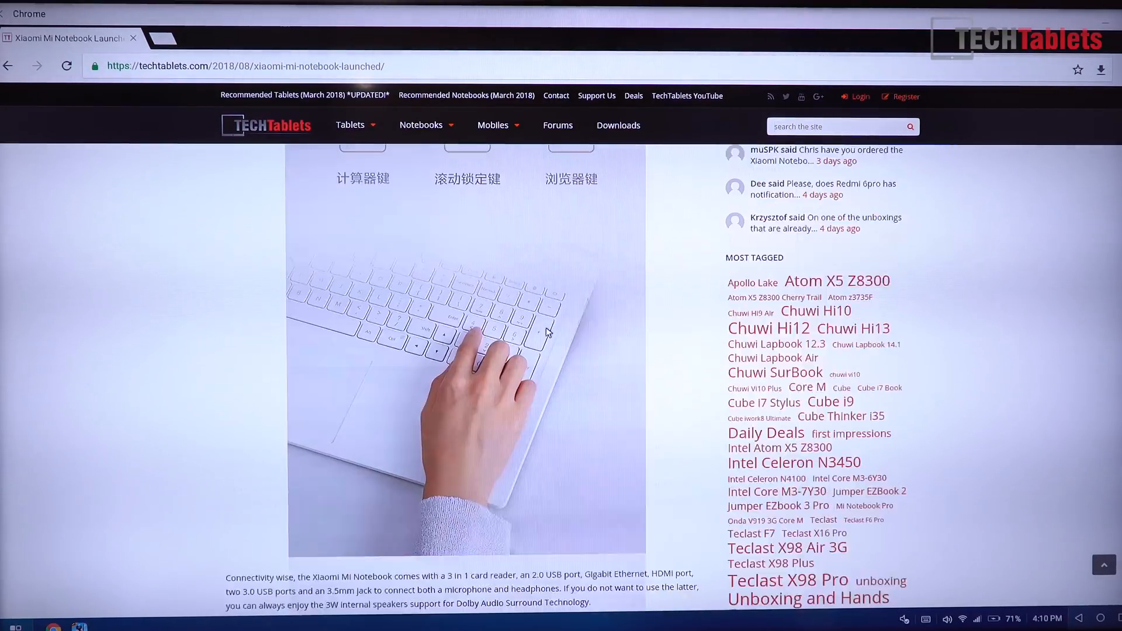
pyautogui.scroll(3)
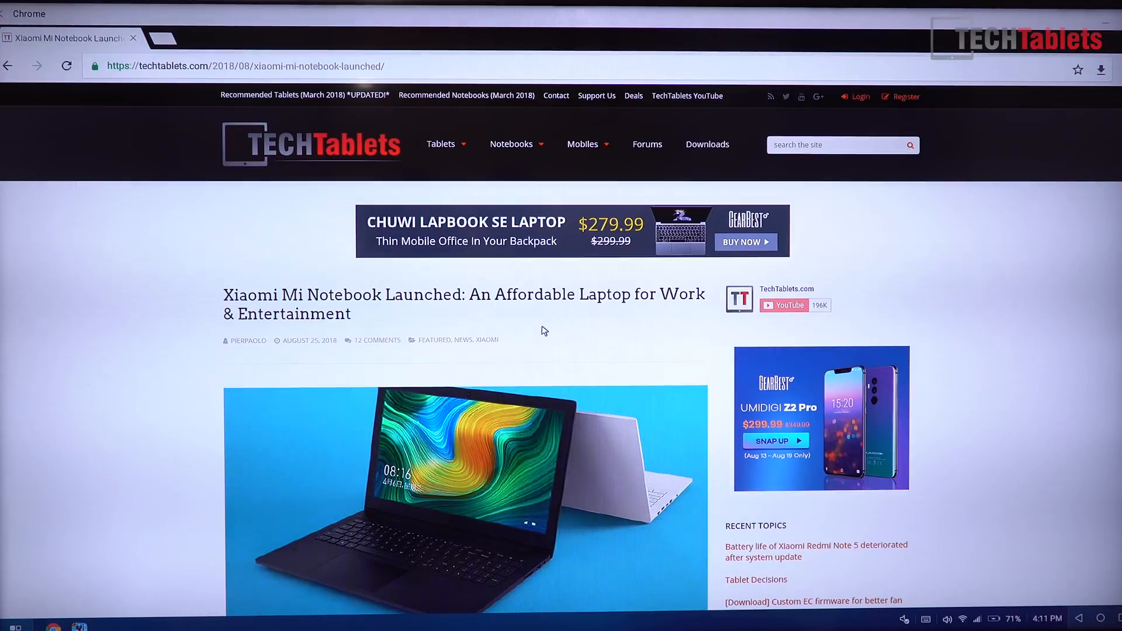
pyautogui.moveTo(540, 336)
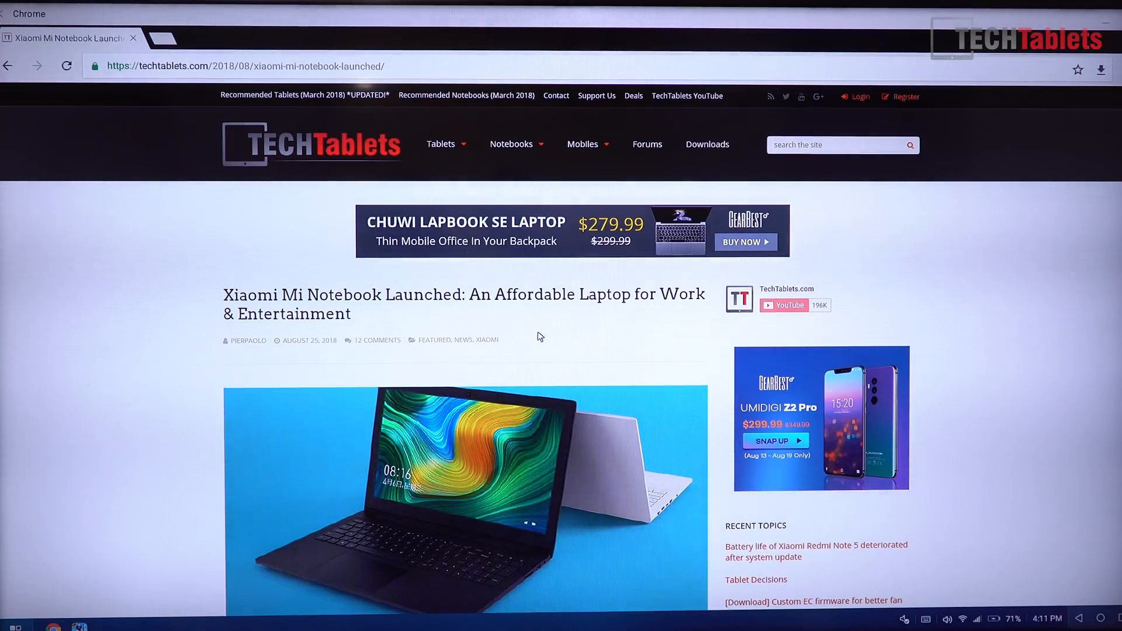
pyautogui.scroll(-3)
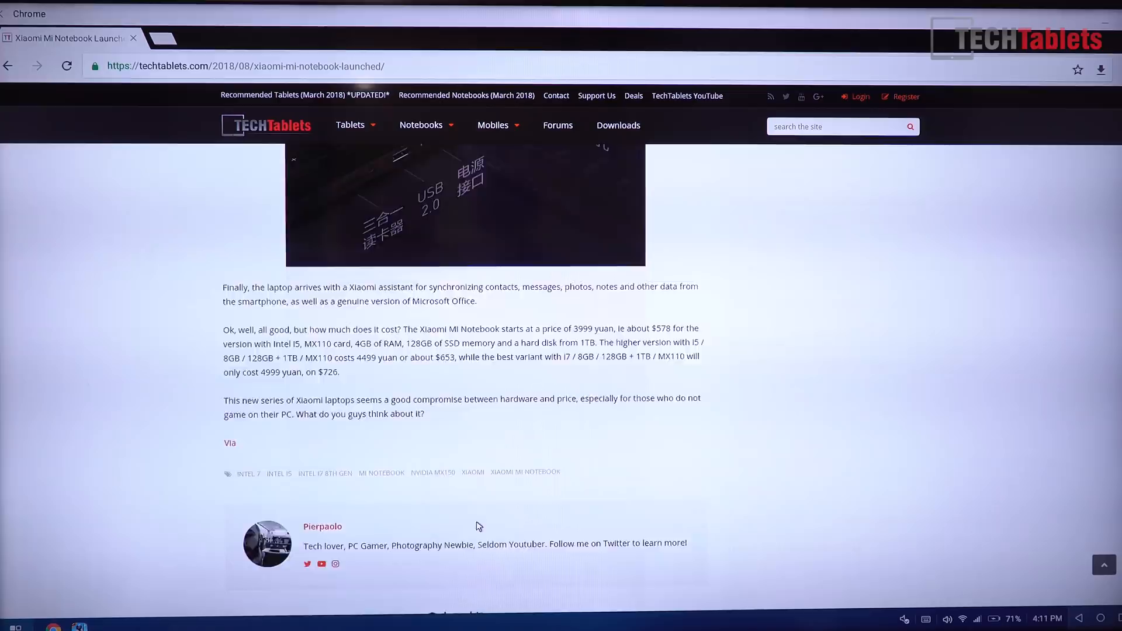
pyautogui.scroll(-3)
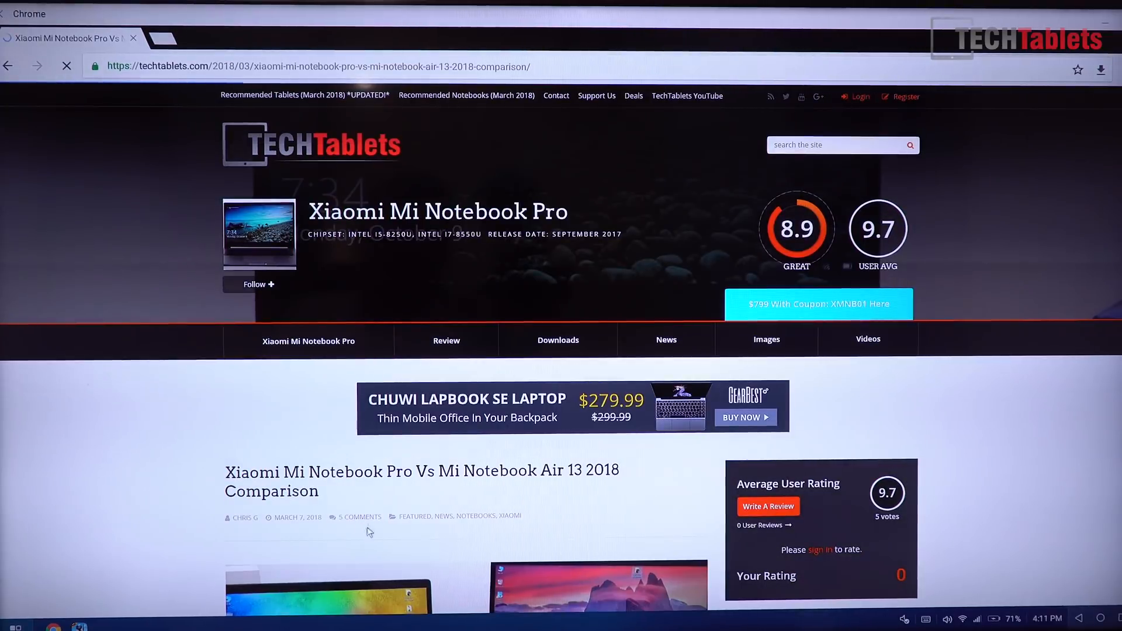
pyautogui.moveTo(349, 546)
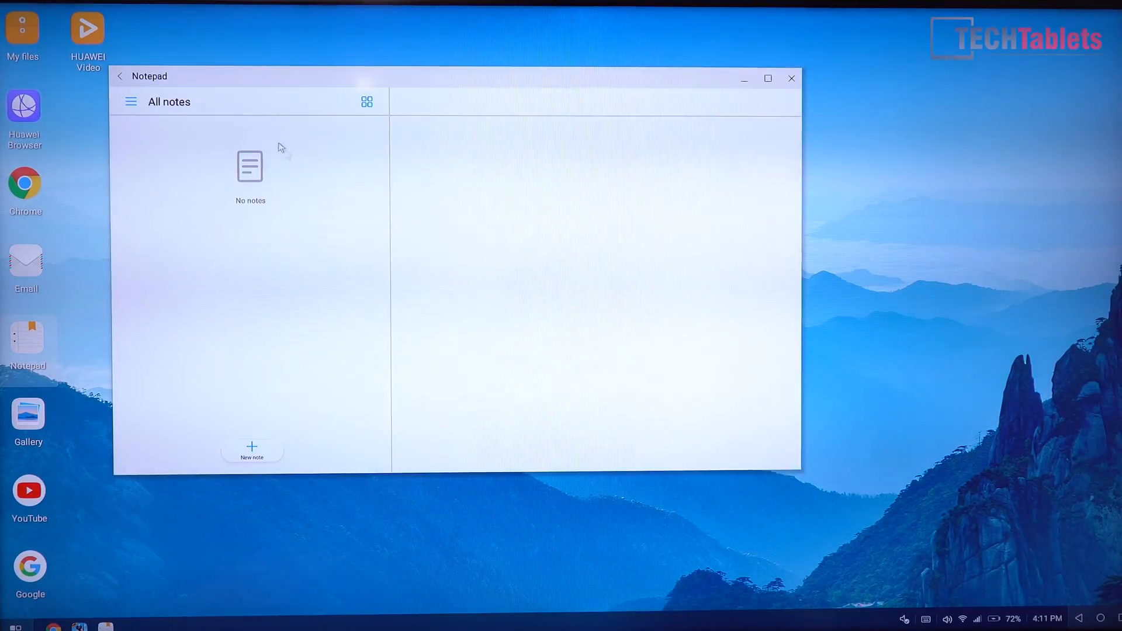
# - Start a new Notepad note and enter the text 'Typing test'
pyautogui.click(251, 449)
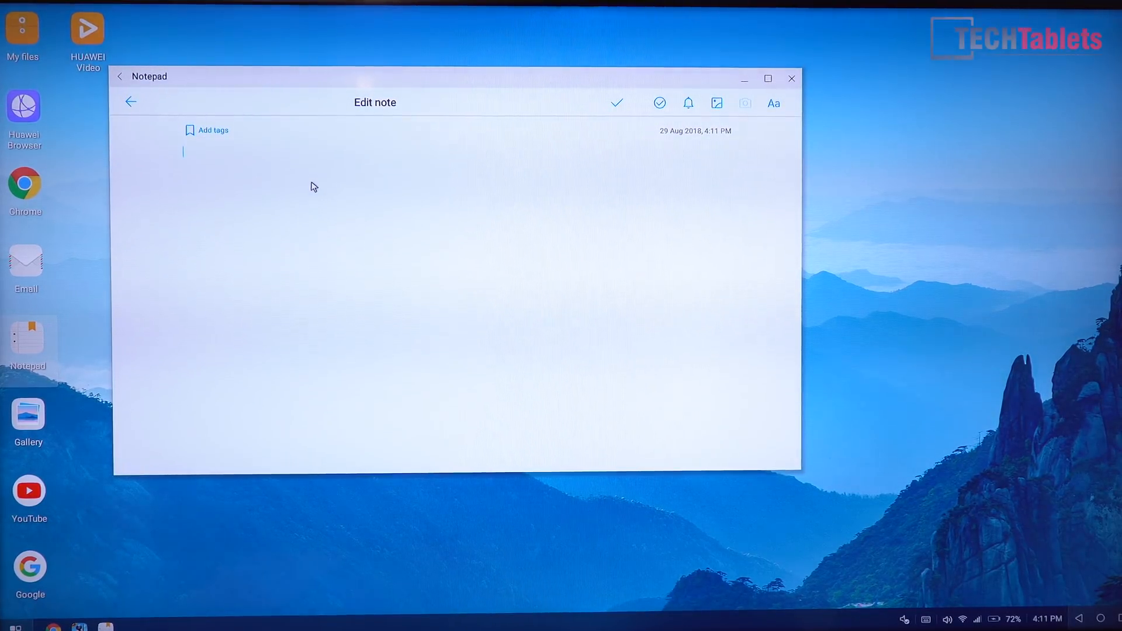
pyautogui.write('T')
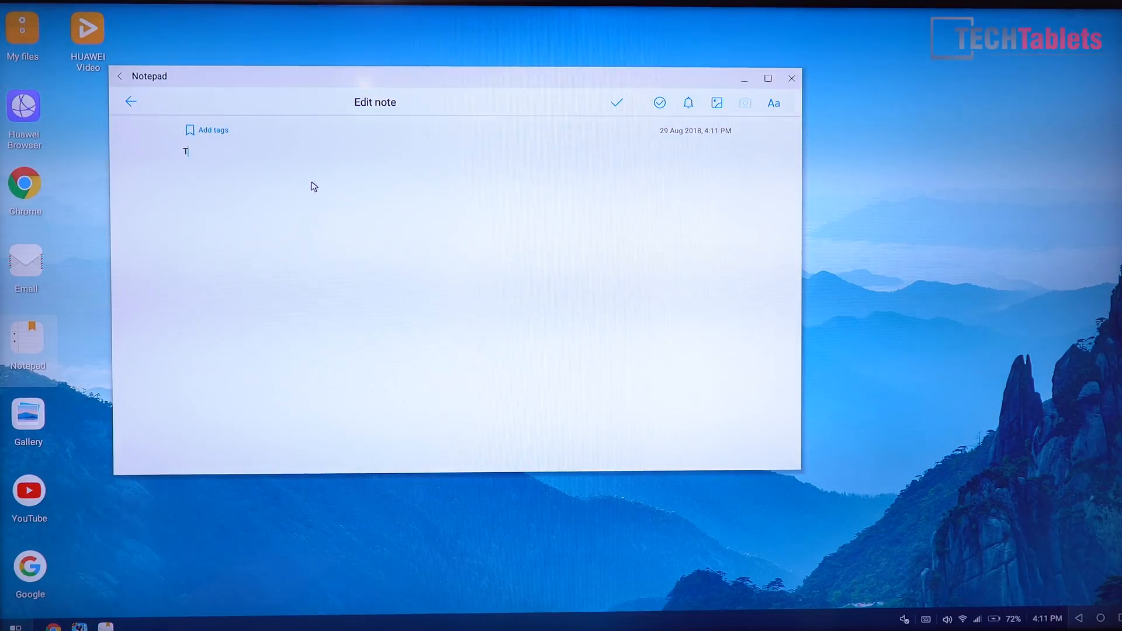
pyautogui.write('yping test')
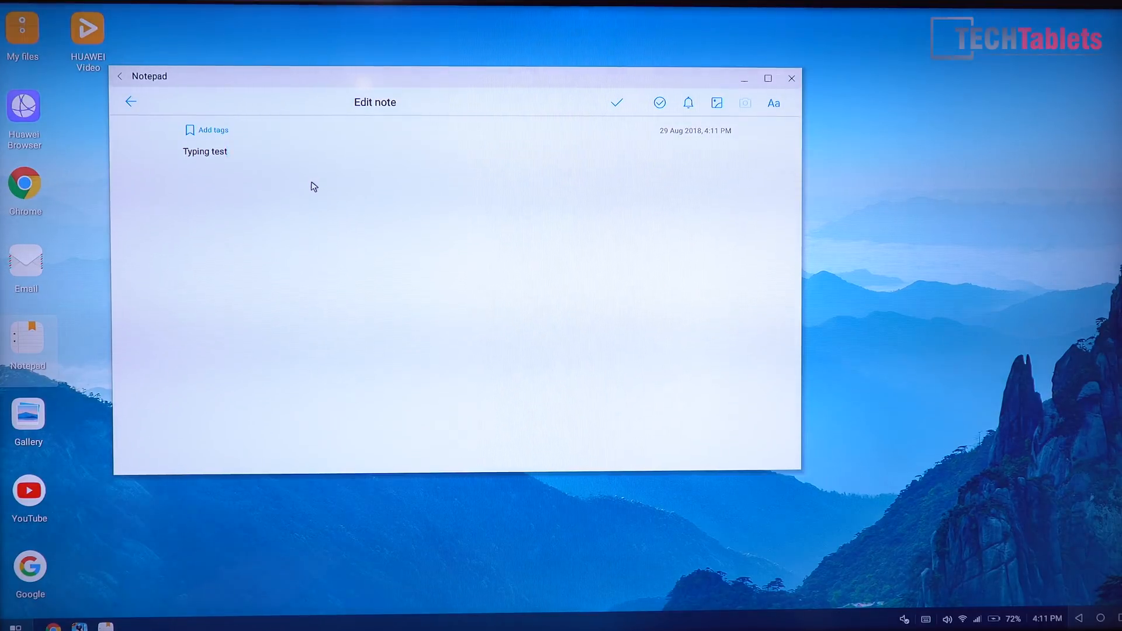
pyautogui.moveTo(791, 77)
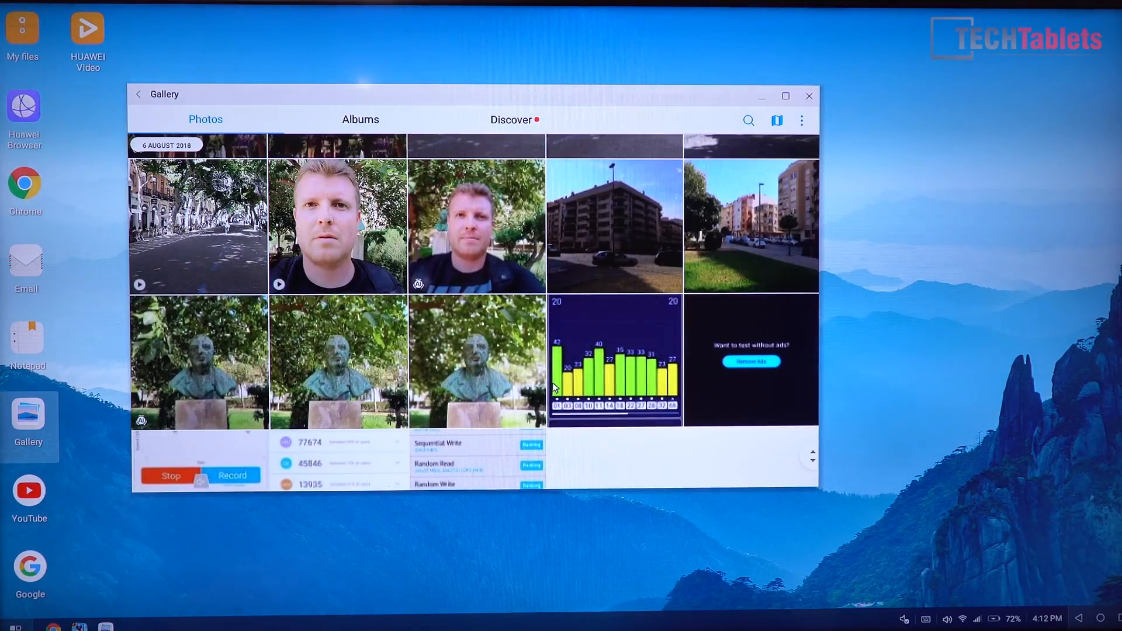
# - Scroll the Gallery Photos tab up to the Today section
pyautogui.scroll(-3)
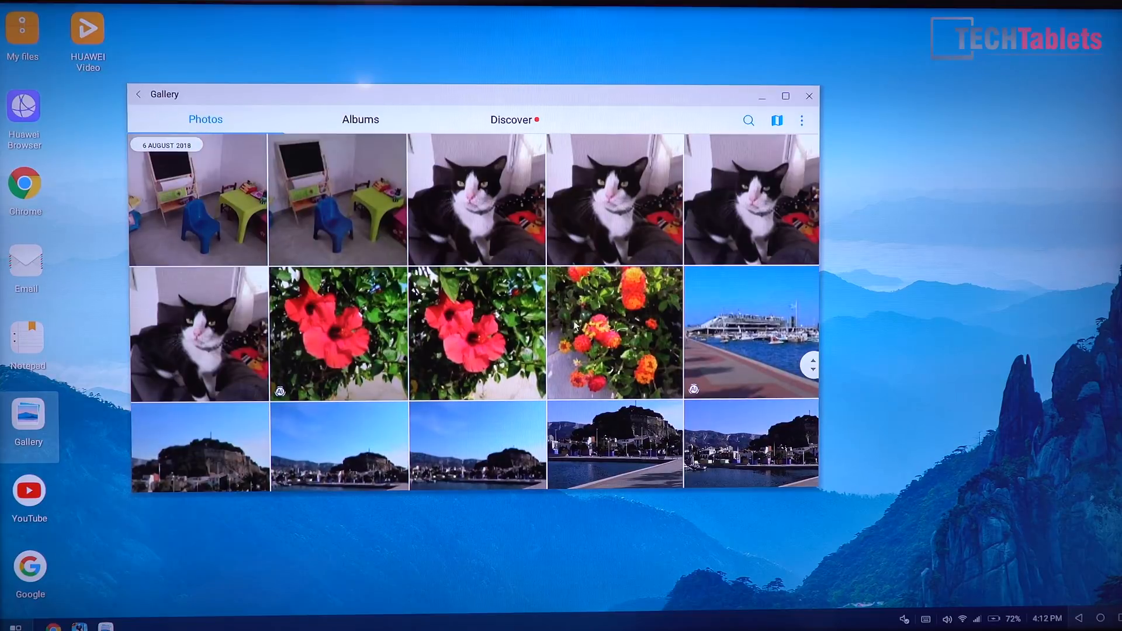
pyautogui.scroll(-3)
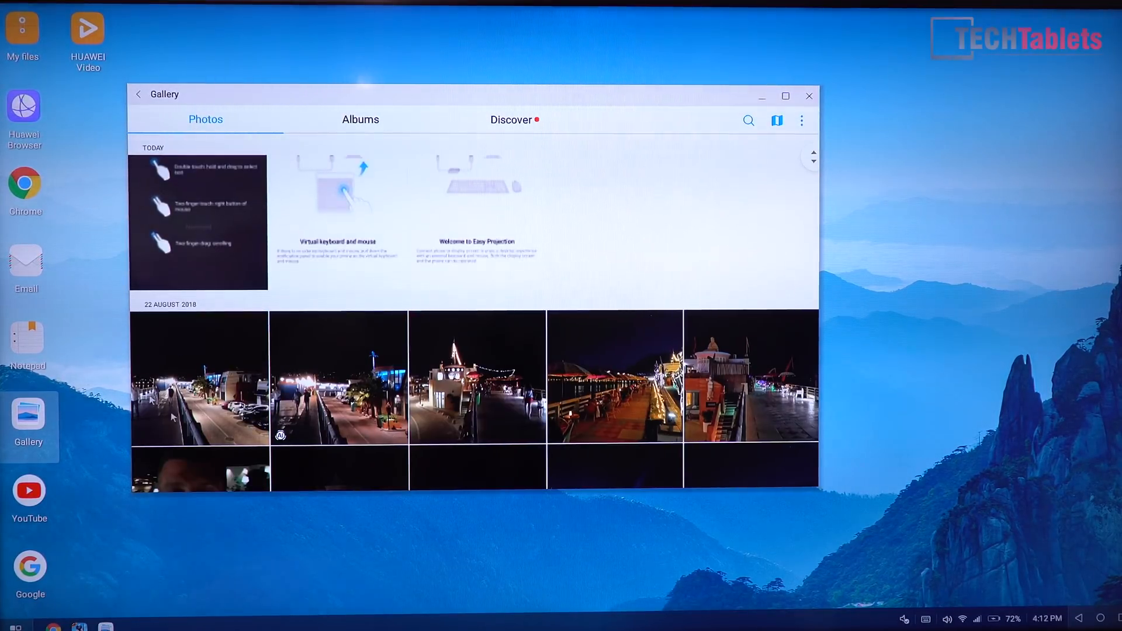
pyautogui.scroll(-3)
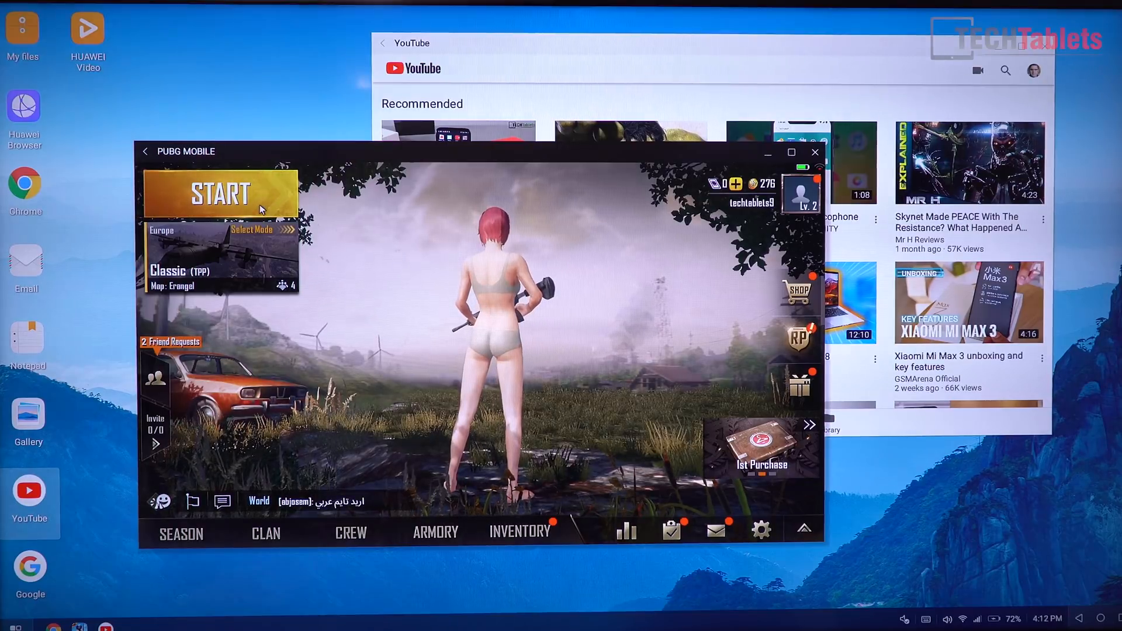
# - Start a Classic Erangel match from the PUBG Mobile lobby window
pyautogui.click(221, 193)
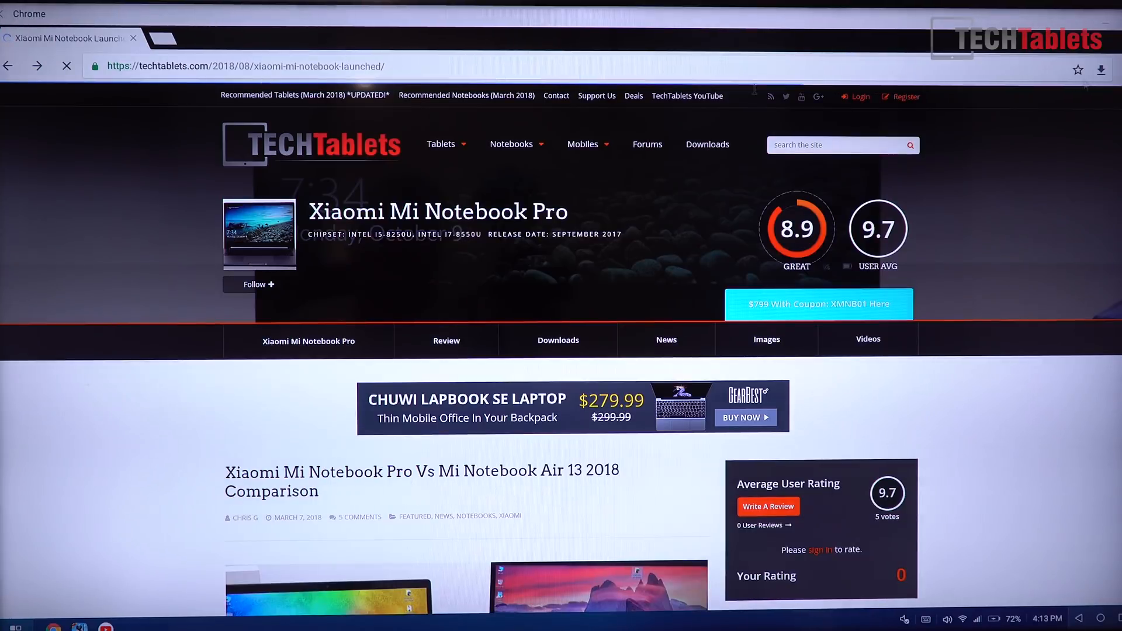
pyautogui.scroll(-3)
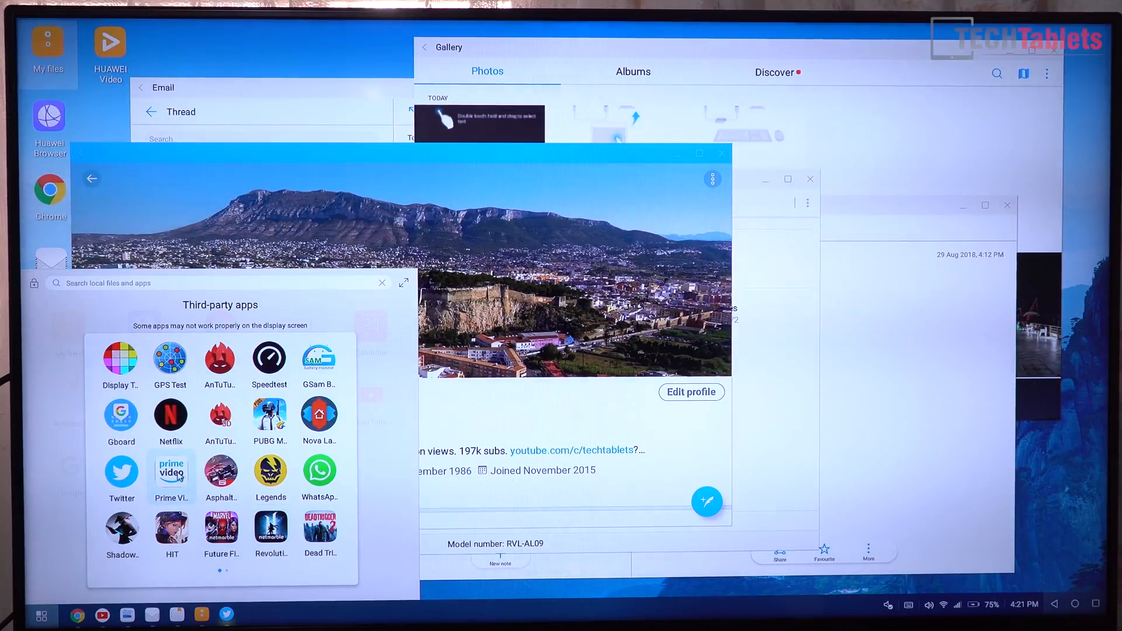
# - Scroll the Third-party apps launcher to its second page with 3DMark, PCMark and Asphalt 9
pyautogui.hscroll(-3)
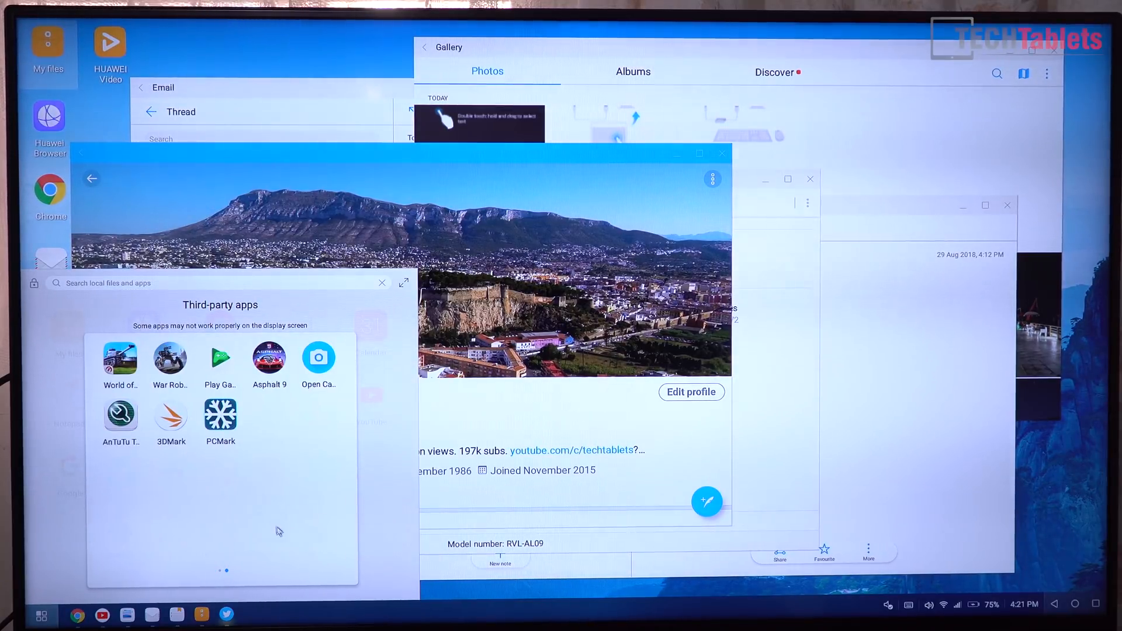